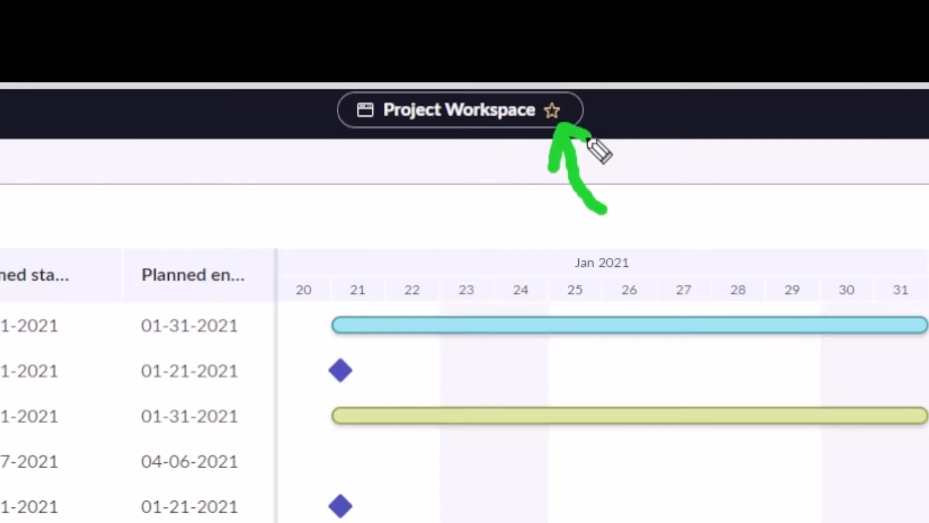
Save the open Project Workspace page as a favorite with the header star.
click(551, 110)
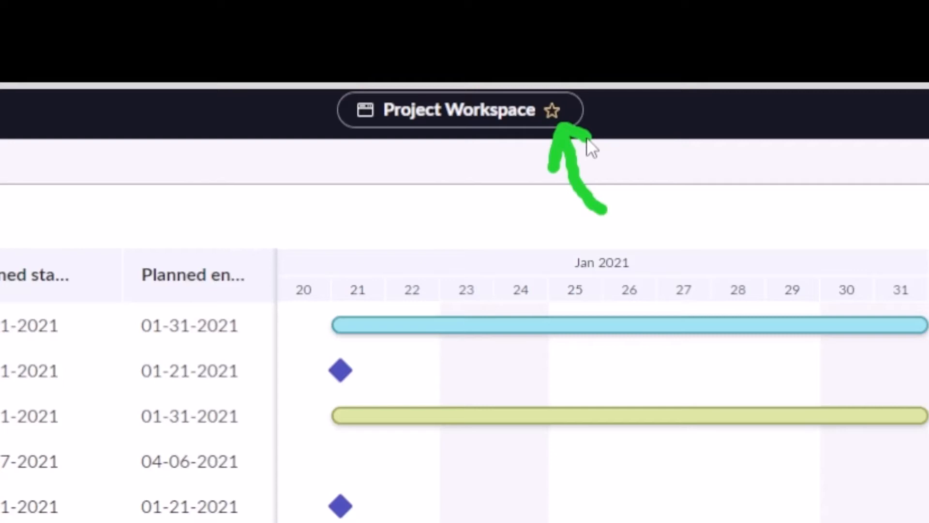
mouse_move(553, 110)
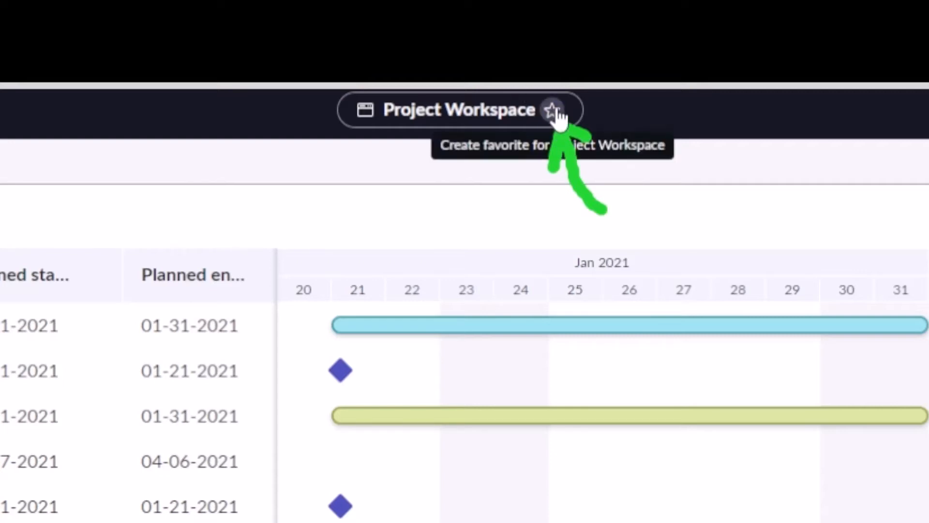
click(553, 110)
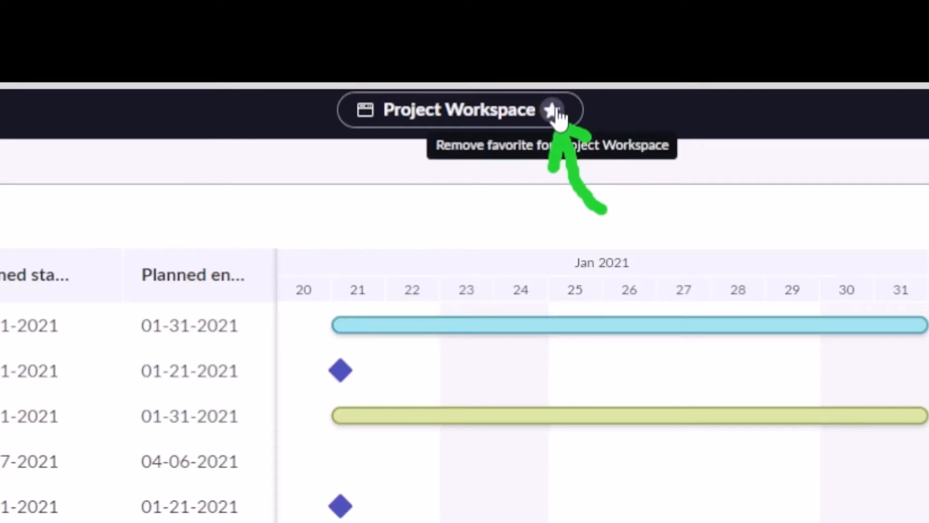
click(552, 111)
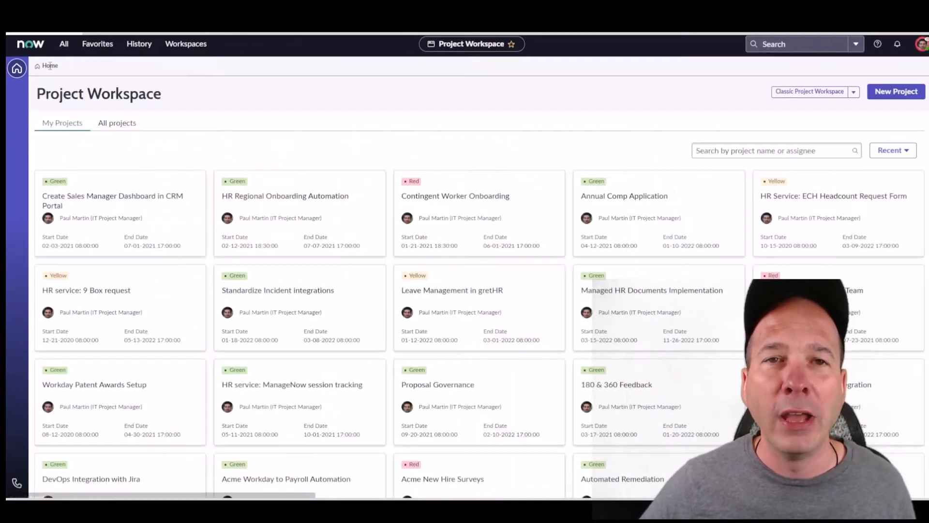
click(96, 43)
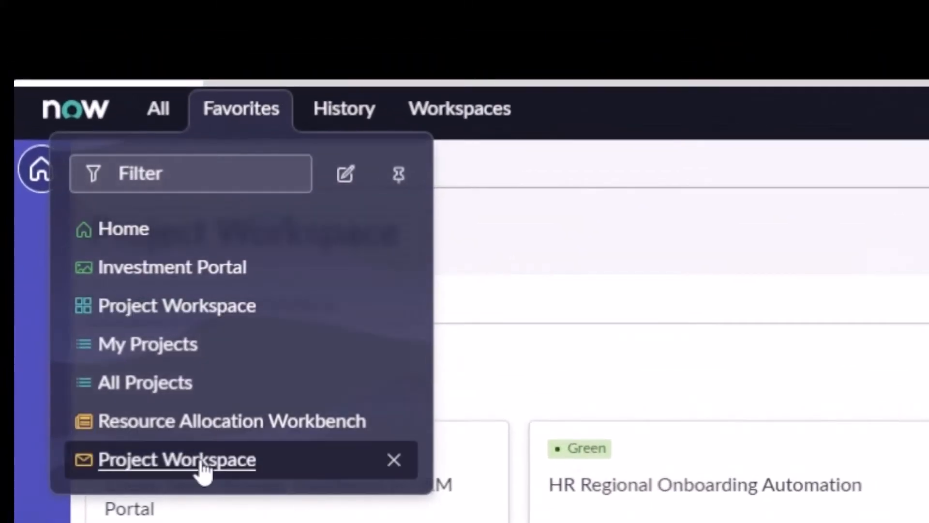
click(176, 459)
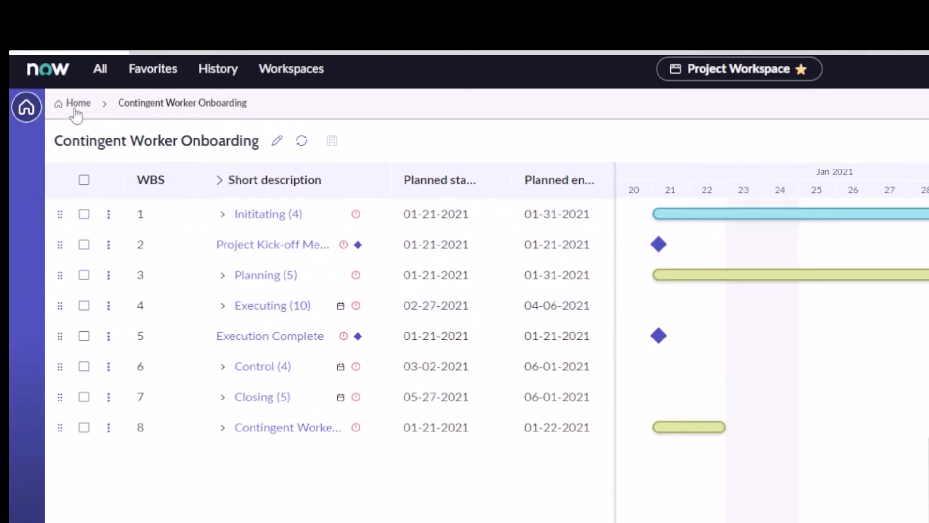
click(78, 103)
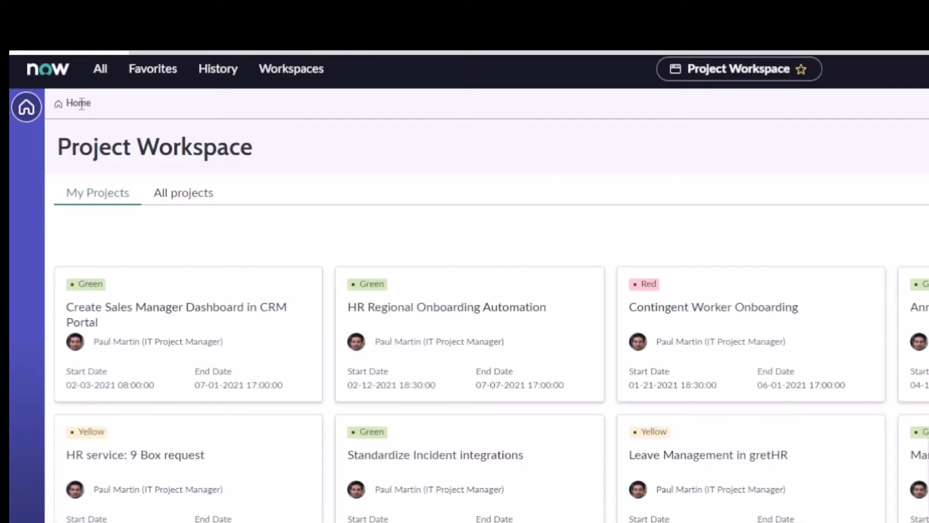
Rename the newest Project Workspace favorite to 'Contingent Worker Onboarding' in the favorites editor.
click(152, 68)
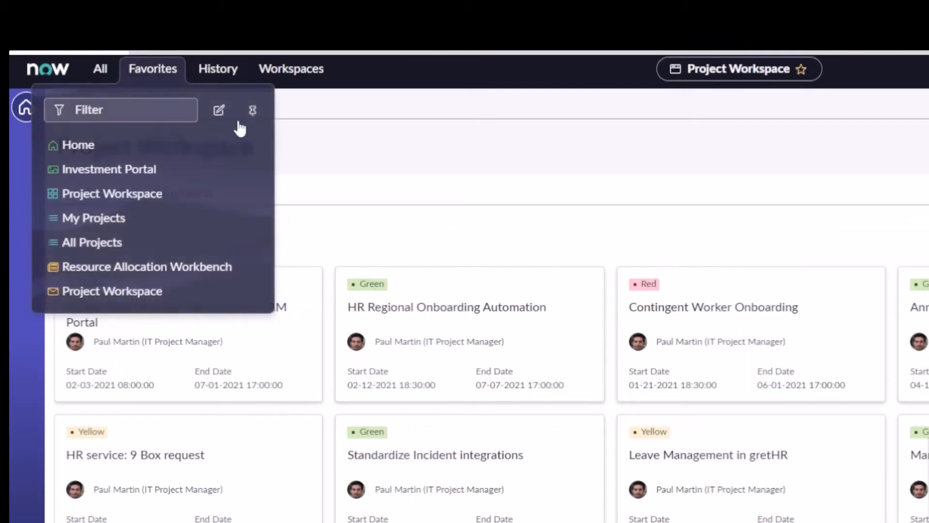
click(218, 111)
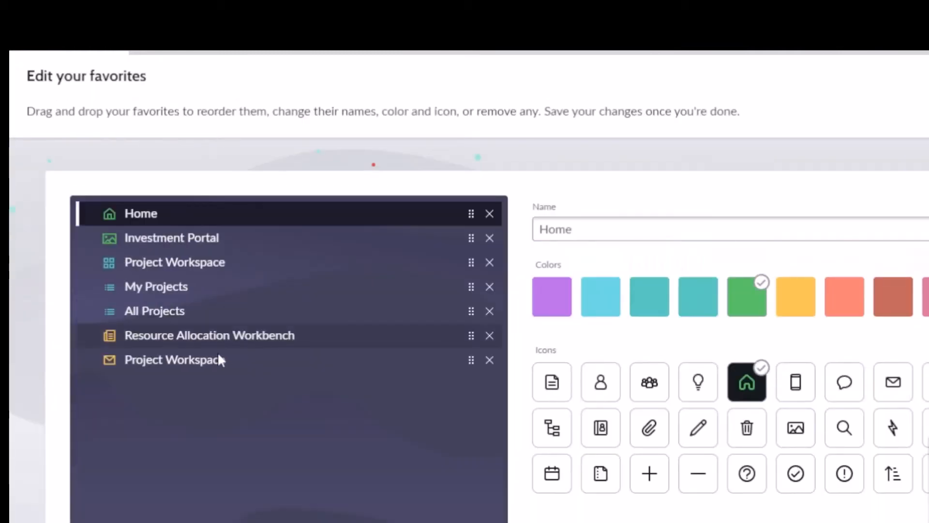
click(174, 359)
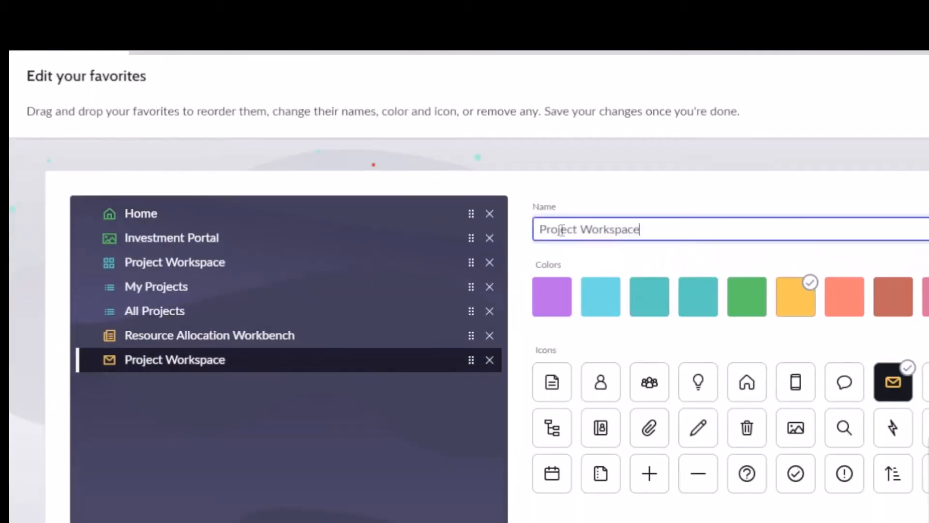
text(Contingent Work)
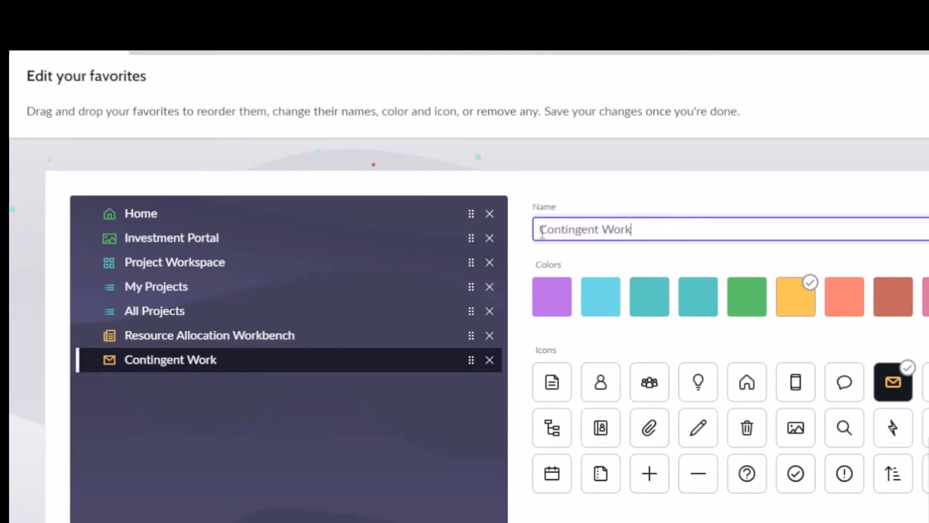
text(er Onboarding)
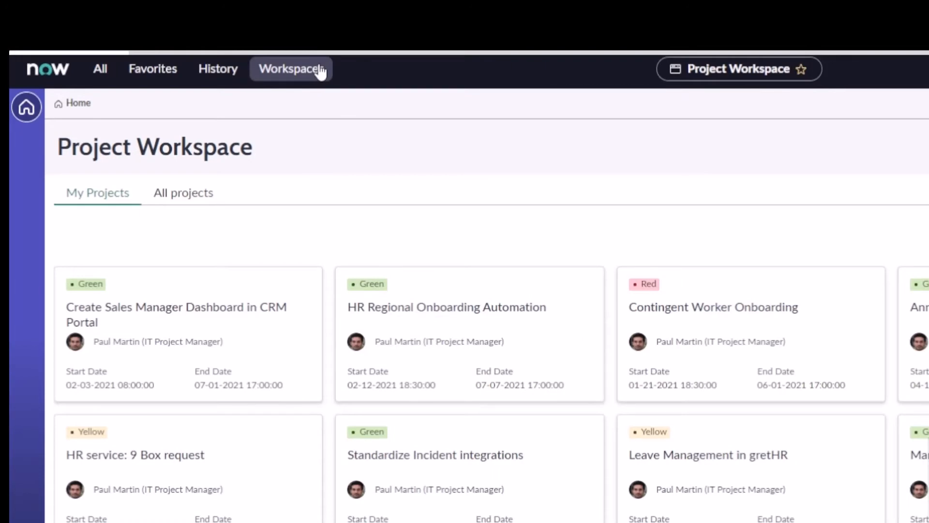
Open the Contingent Worker Onboarding project card from Project Workspace to show its timeline.
click(292, 69)
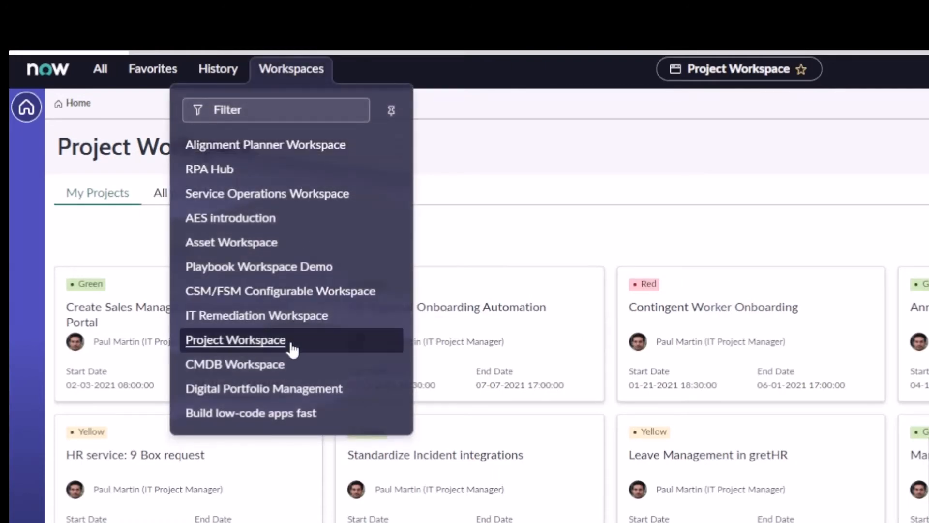
mouse_move(163, 75)
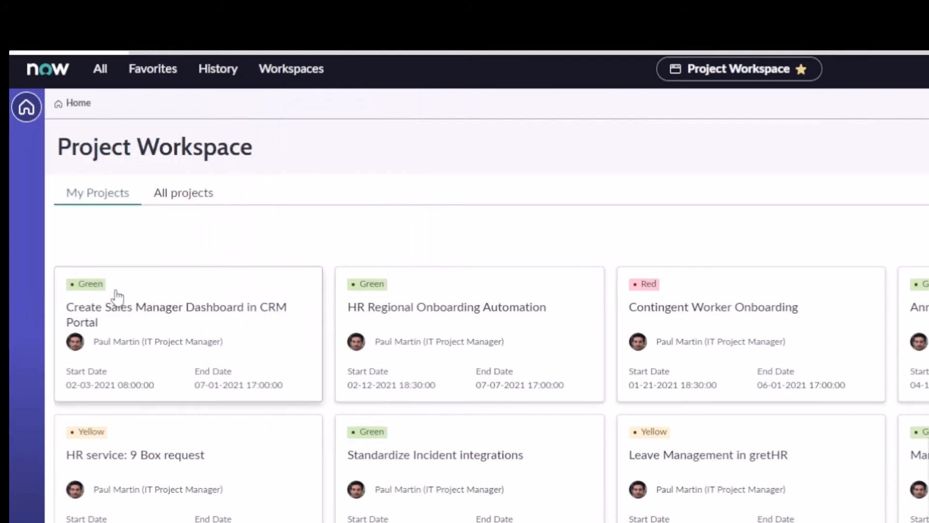
click(713, 307)
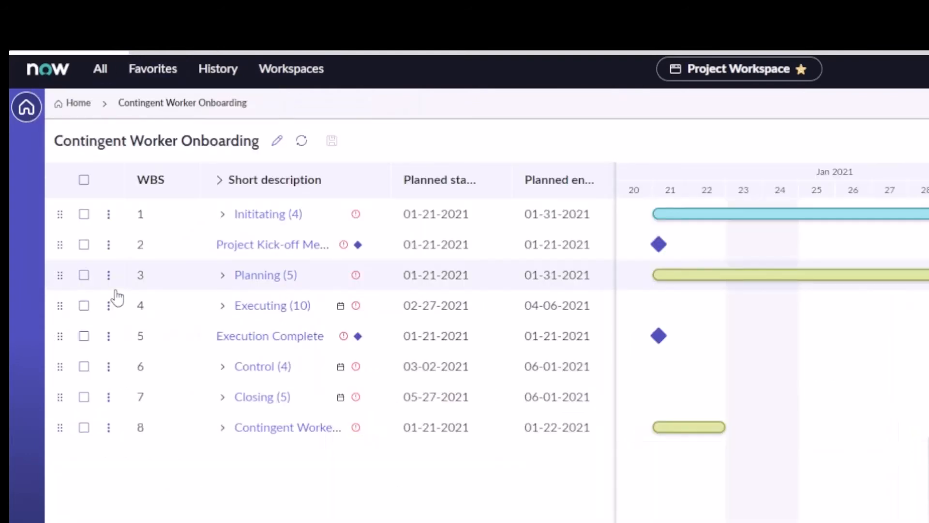